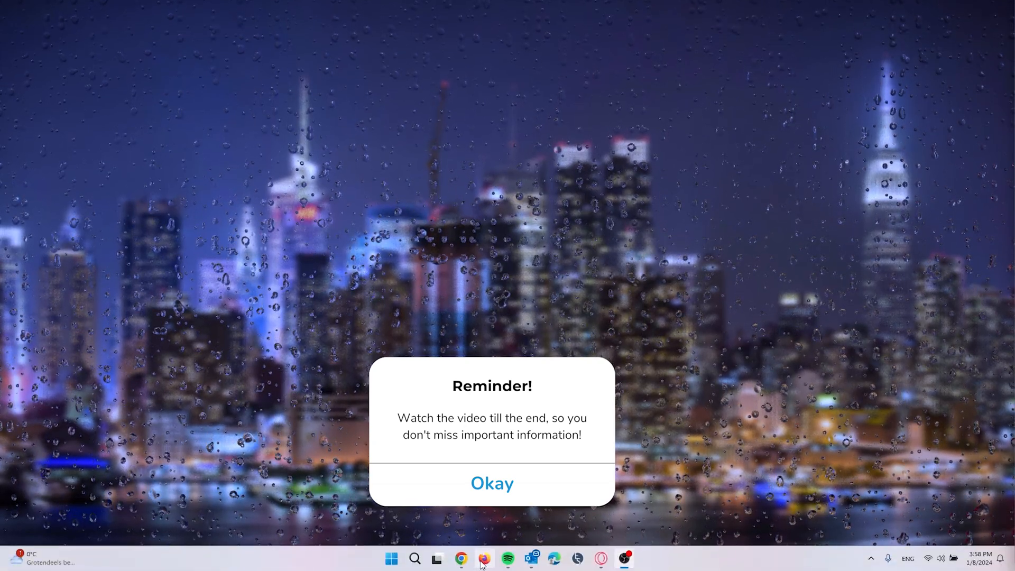
Step: Launch Chrome from the taskbar to a new tab page
click(460, 558)
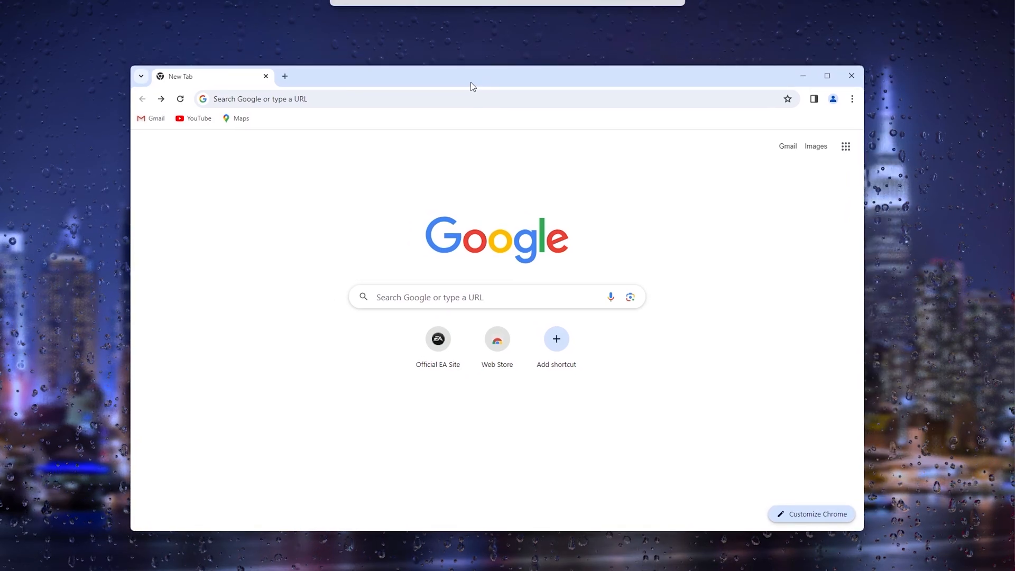
Step: Go to the official EA site and reveal the account menu with Sign Out and Account Settings
click(437, 339)
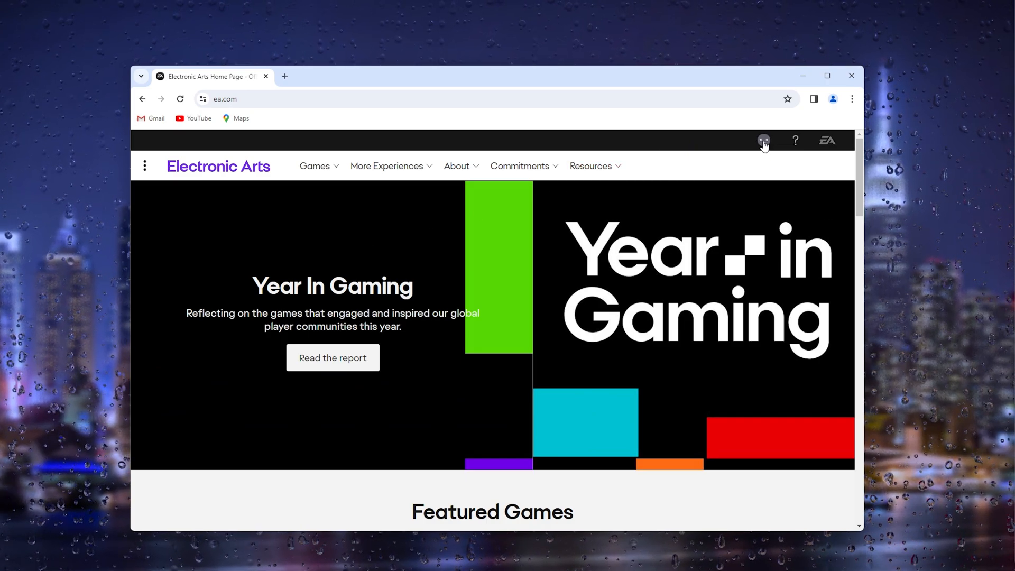
click(764, 141)
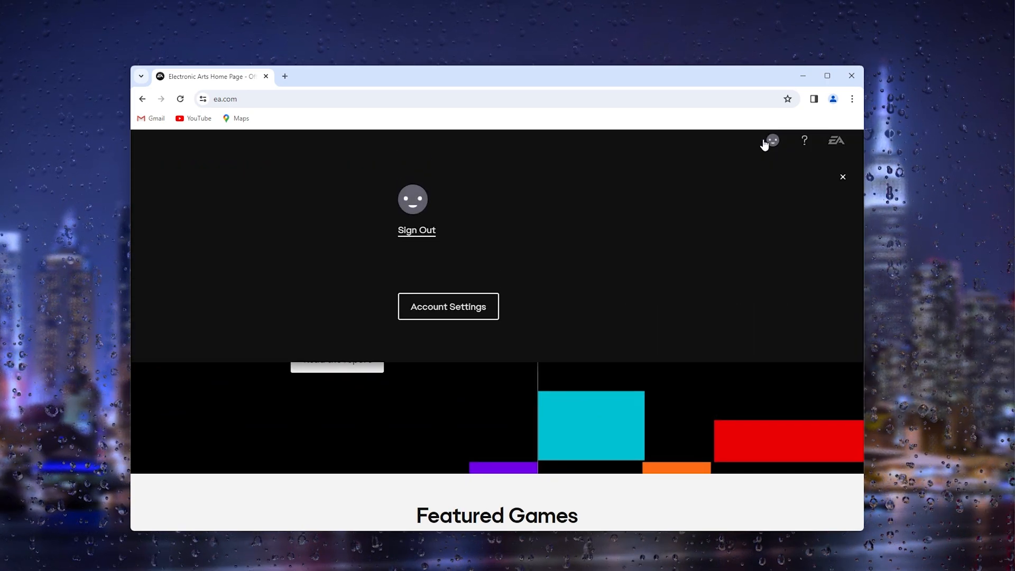
mouse_move(449, 307)
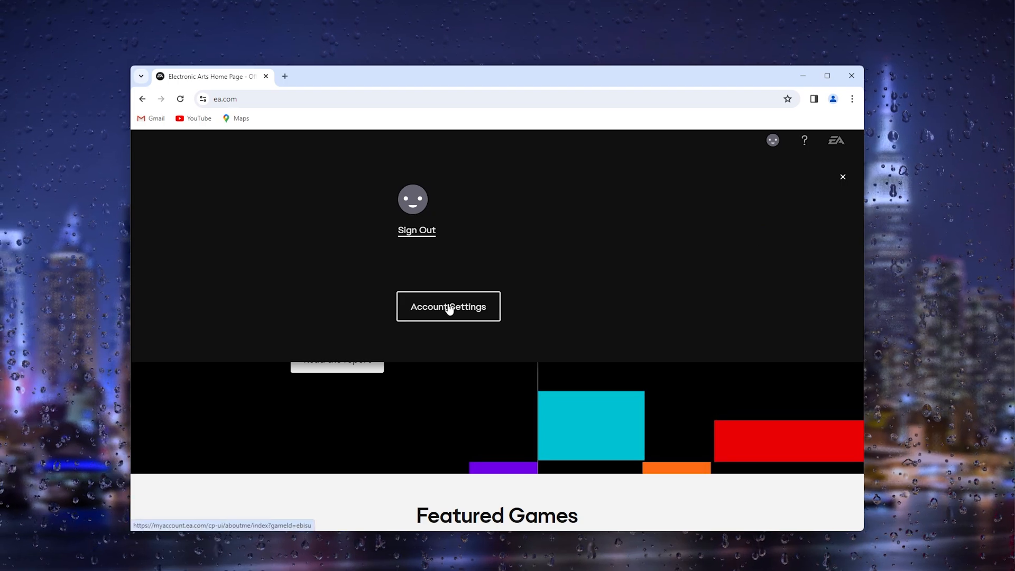
Step: Reach the EA Account Connections page listing Steam linked and Google, Discord, Amazon, Facebook, Twitch linkable
click(448, 307)
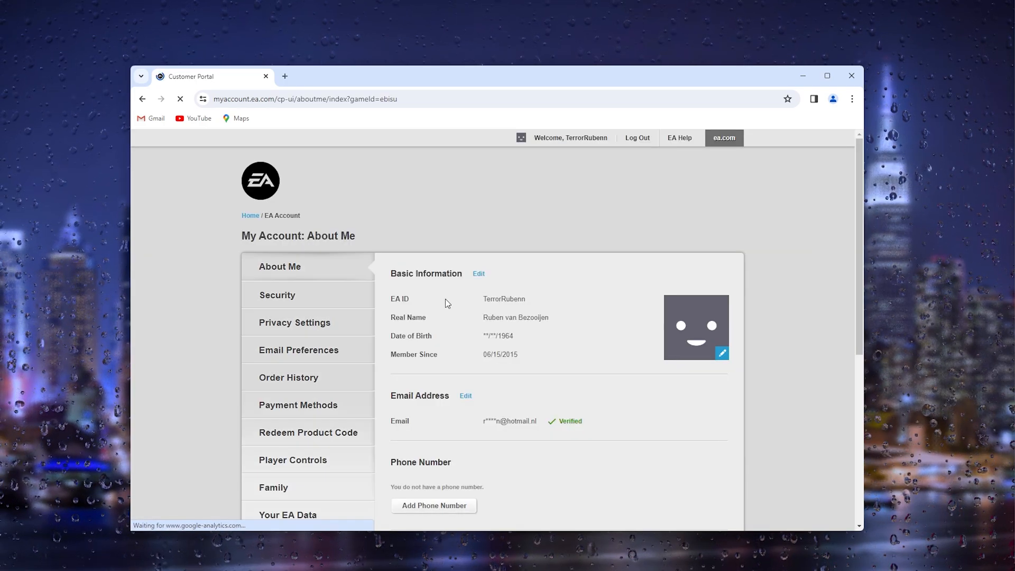
scroll(down, 3)
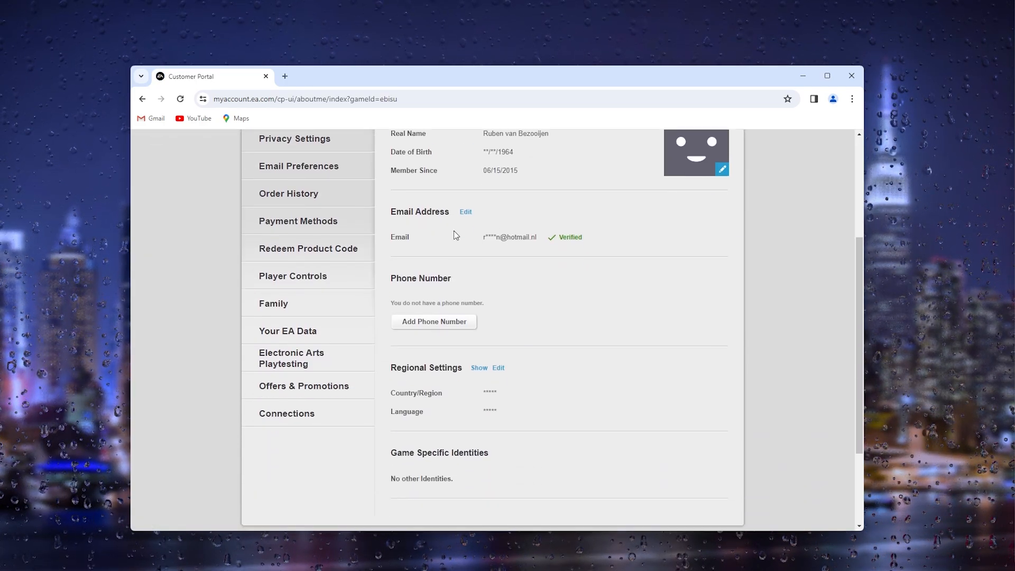
scroll(down, 3)
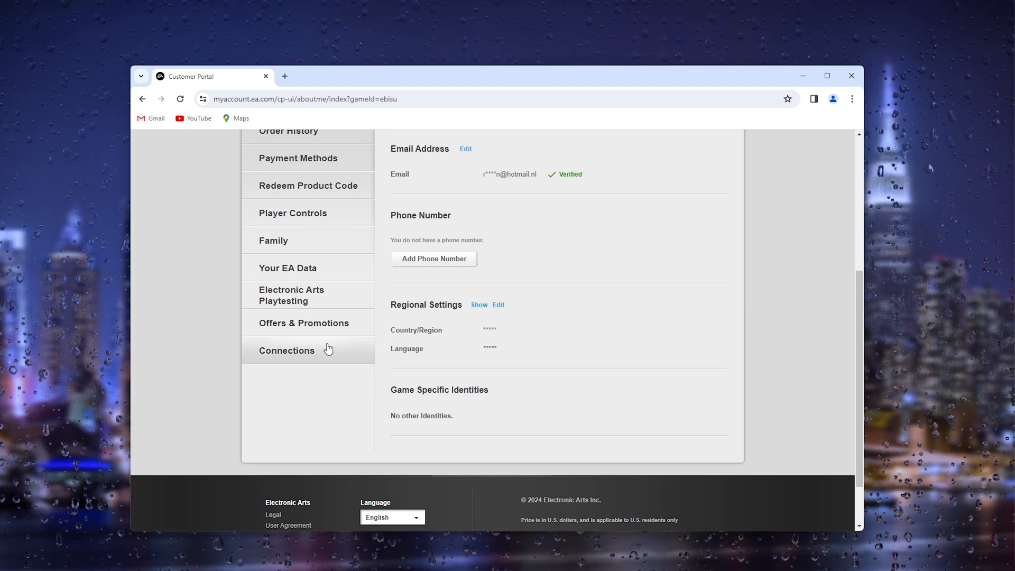
click(286, 350)
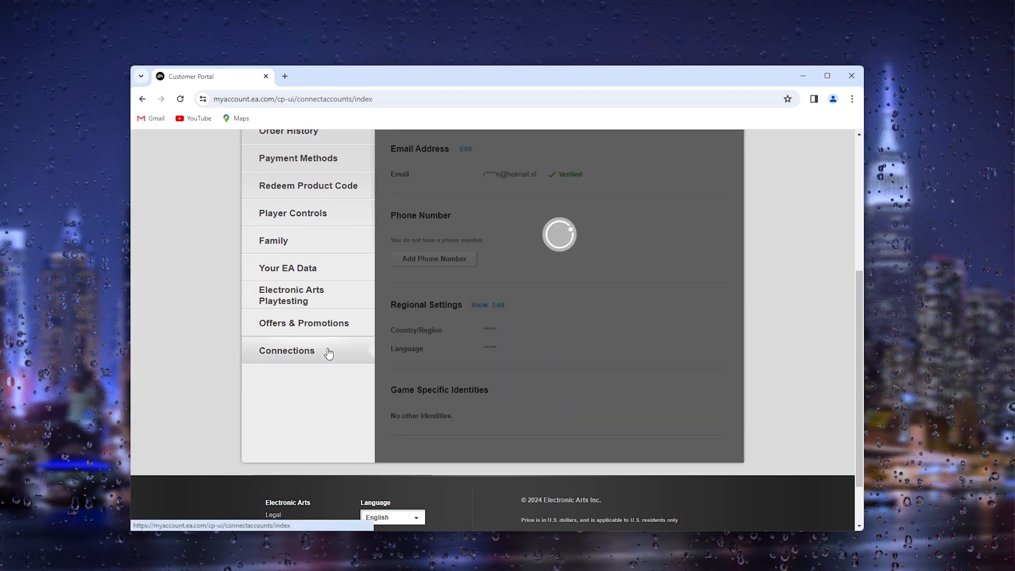
click(286, 350)
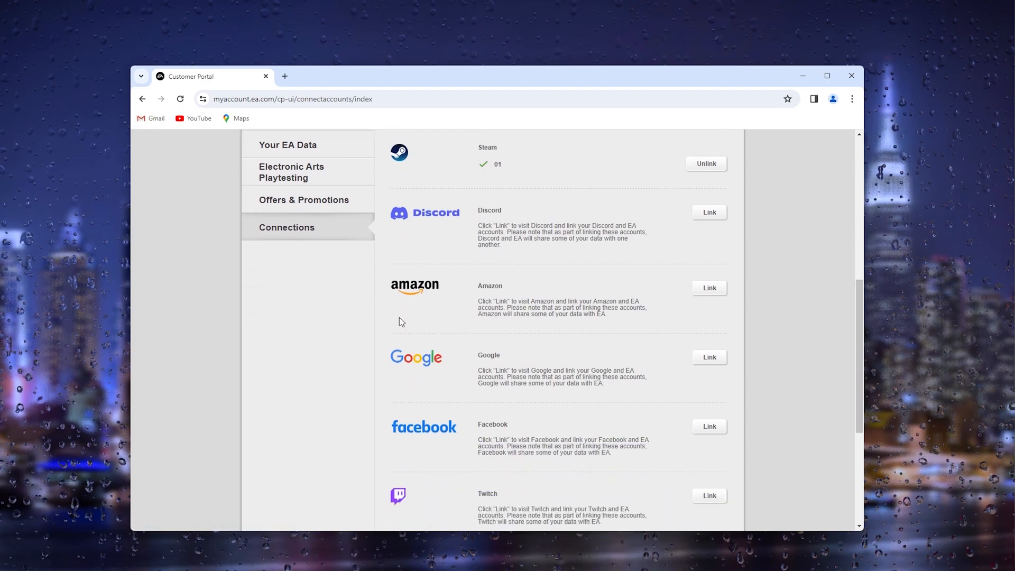
mouse_move(497, 367)
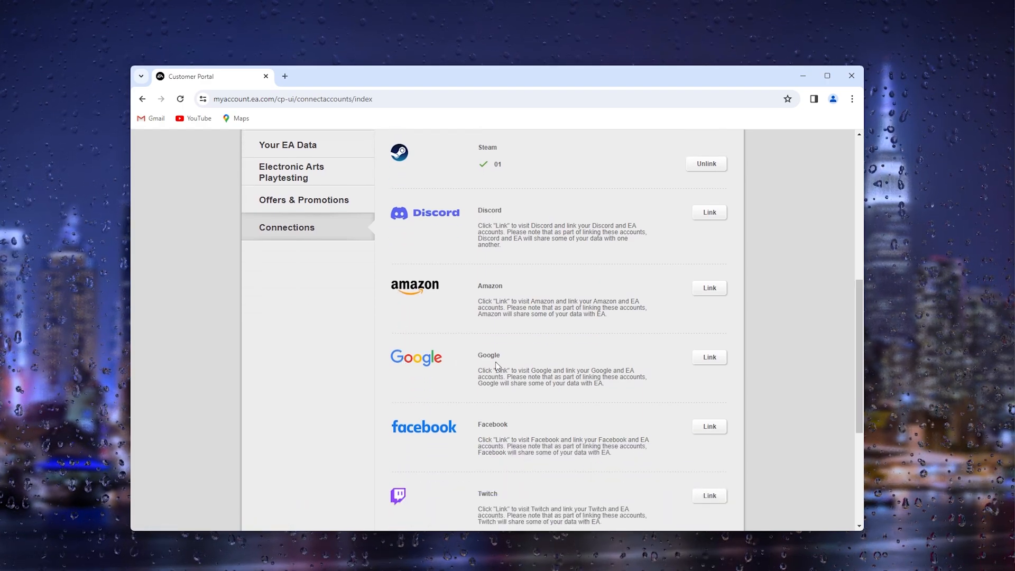
mouse_move(708, 357)
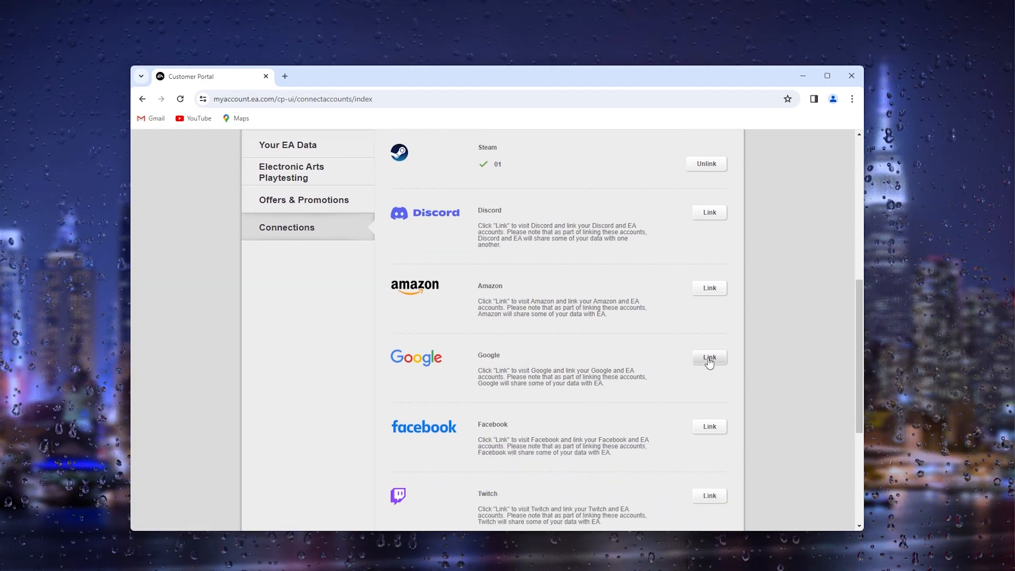
Step: Start linking Google to EA, landing on Google Sign in with the email field ready
click(708, 357)
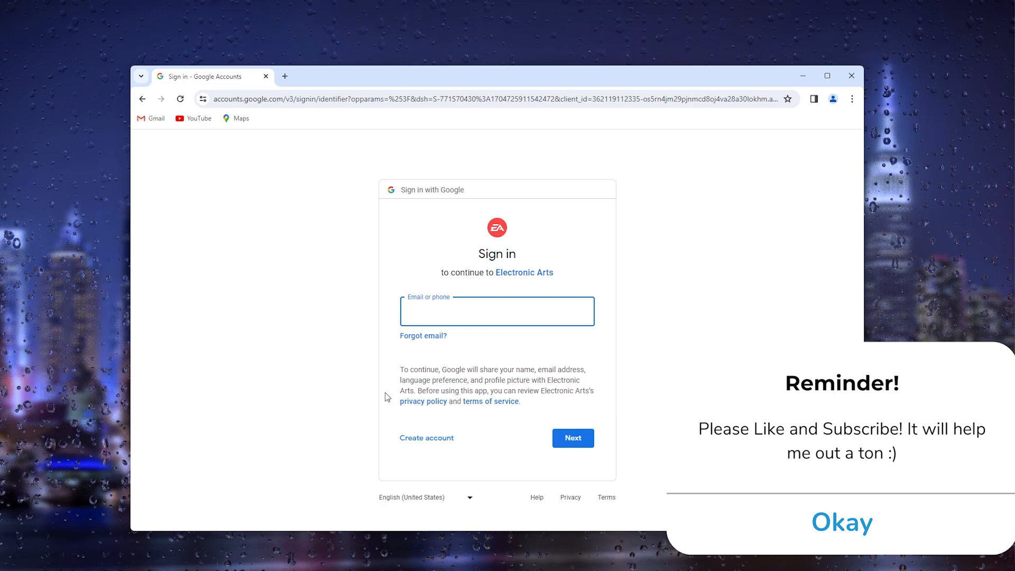
mouse_move(434, 284)
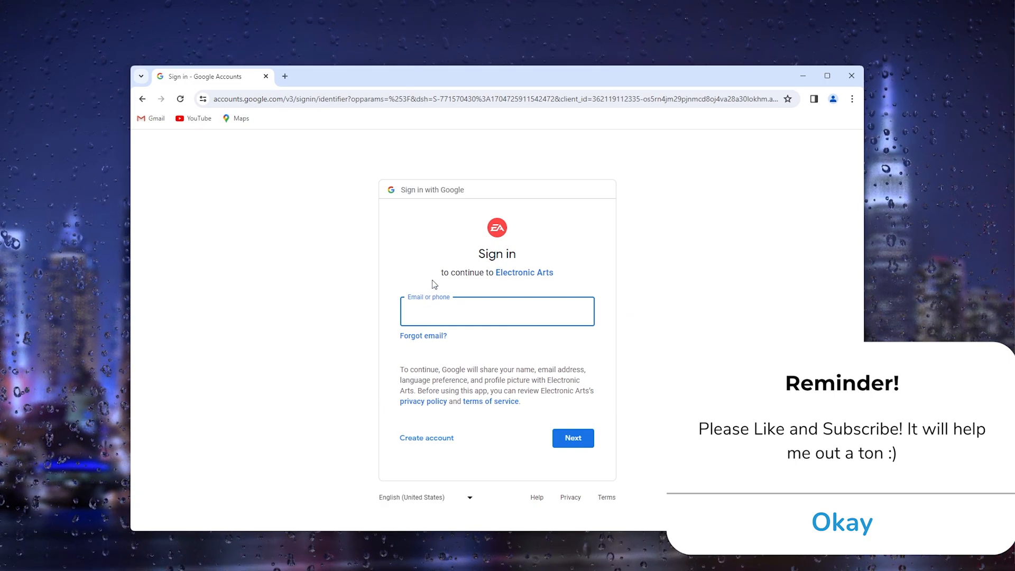
click(841, 522)
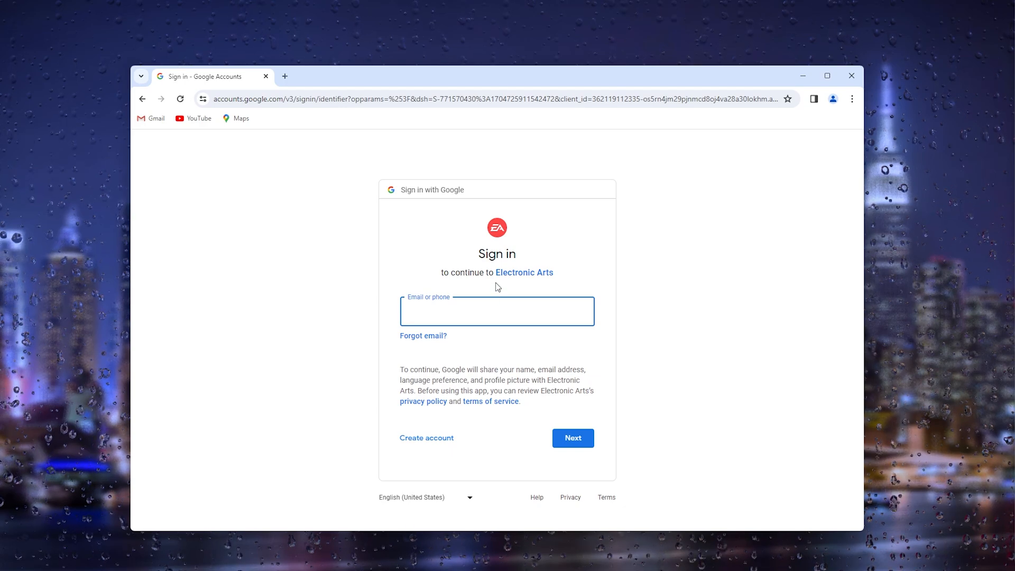
click(497, 311)
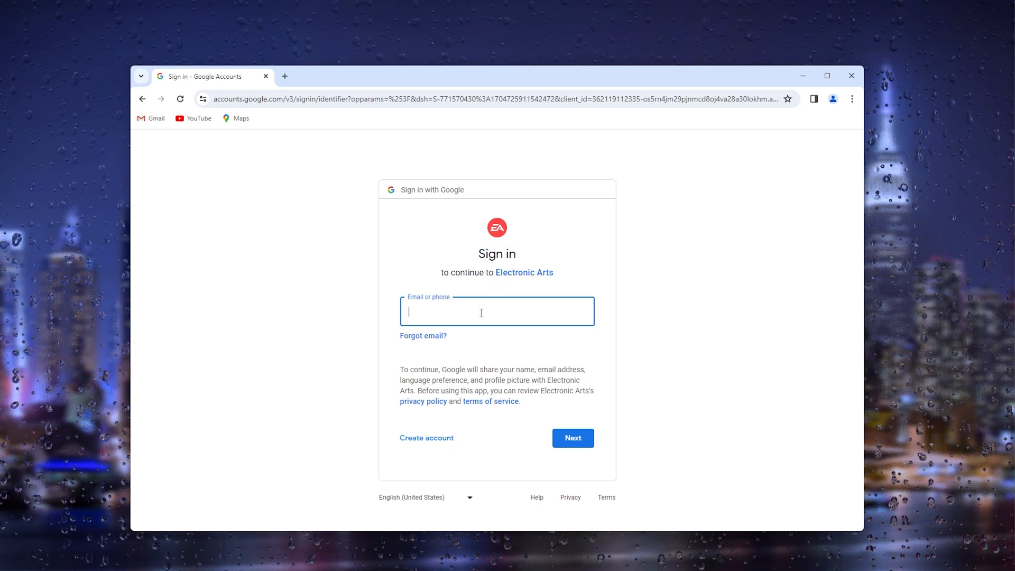